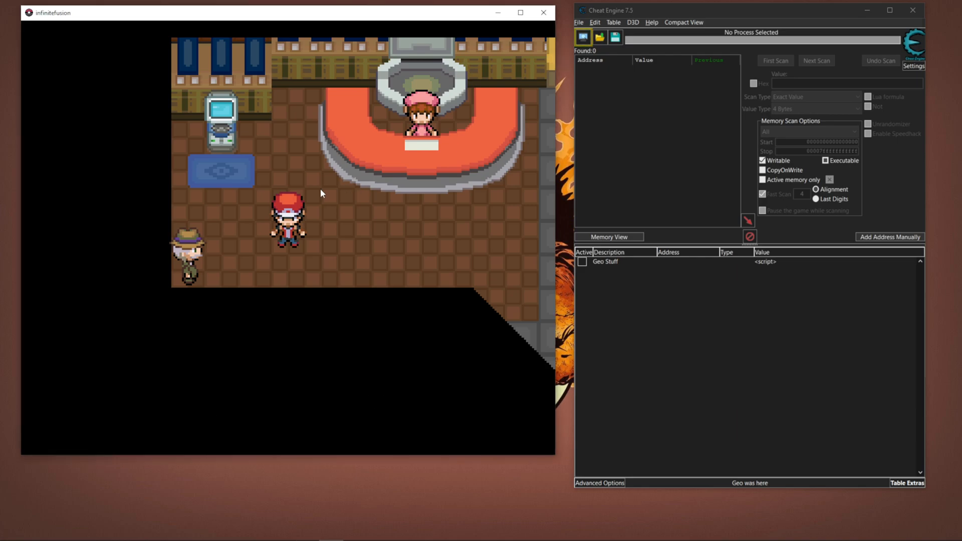
Attach Cheat Engine to the infinitefusion process, keeping the existing cheat table entries
key("up")
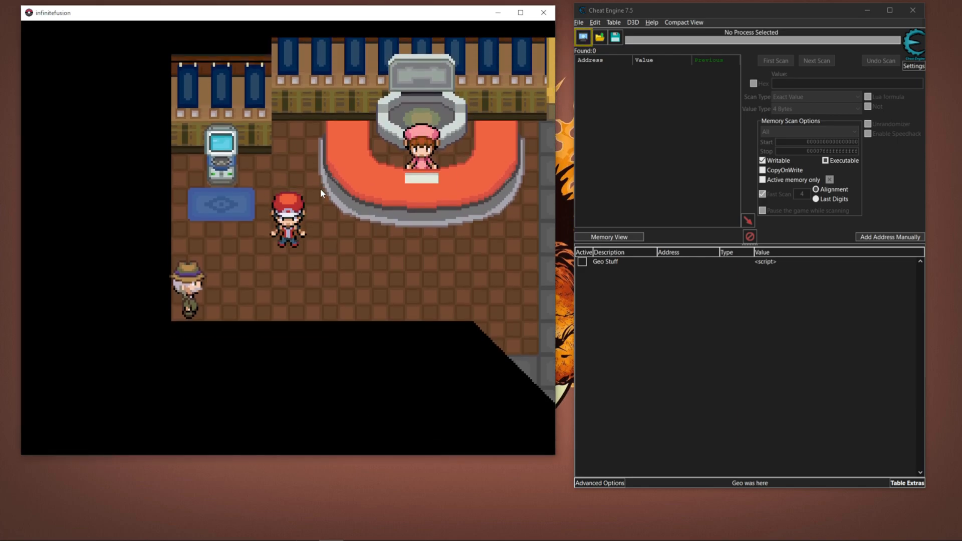
mouse_move(453, 197)
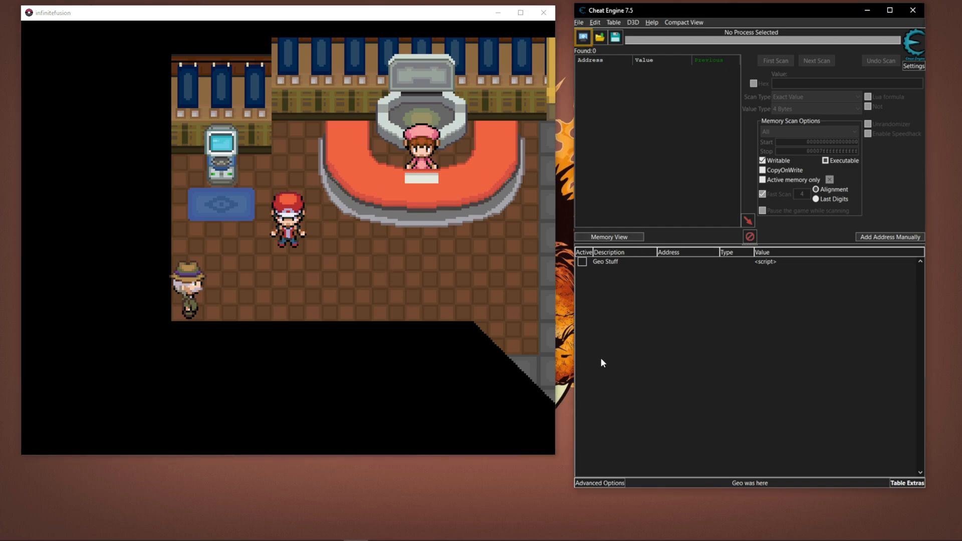
mouse_move(563, 307)
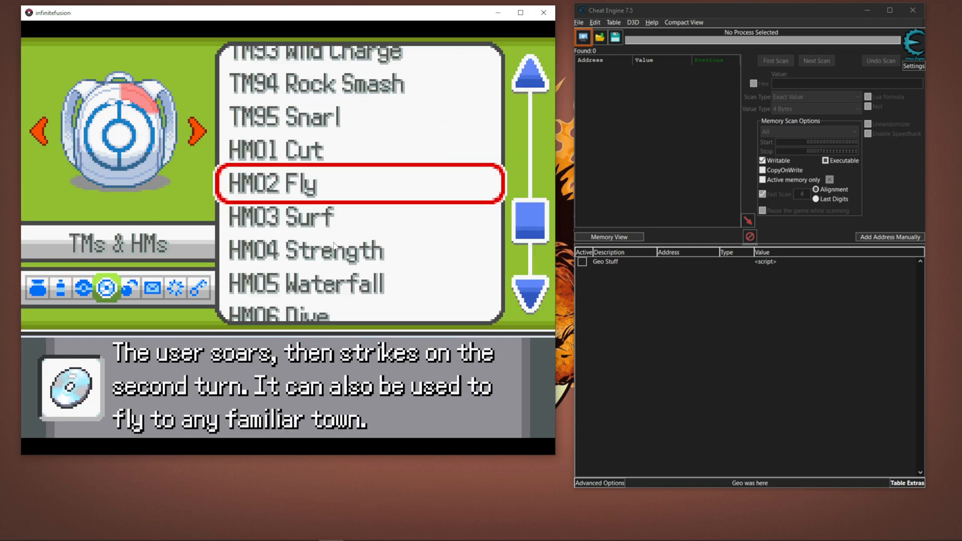
left_click(79, 288)
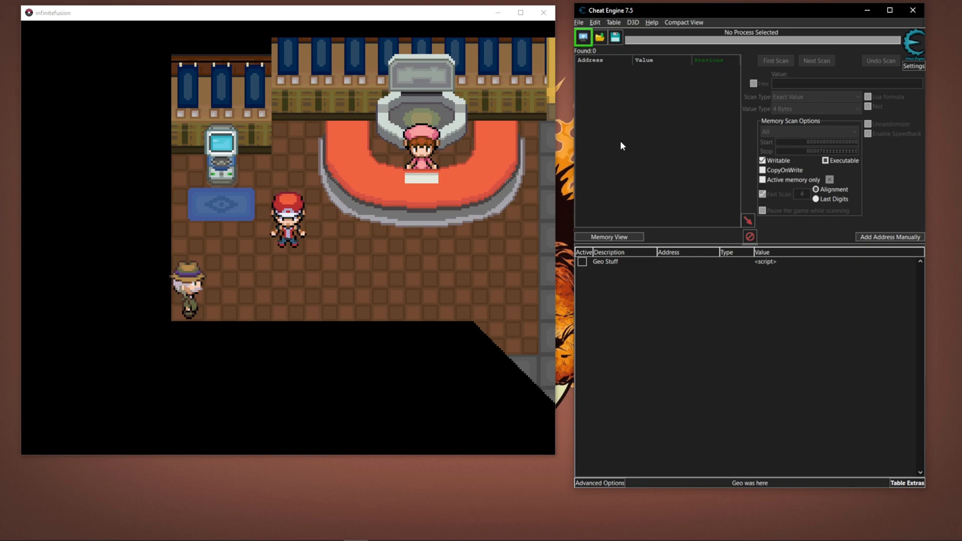
left_click(583, 36)
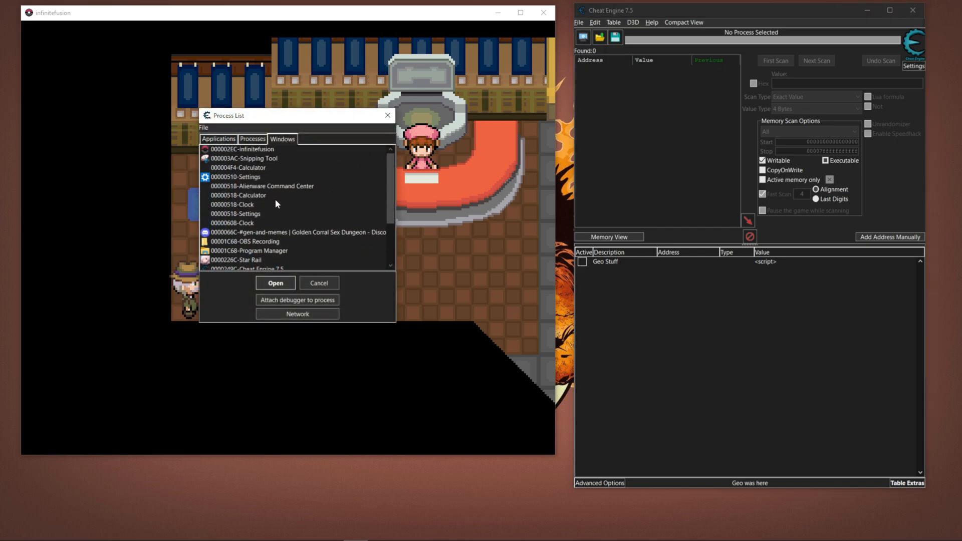
left_click(275, 284)
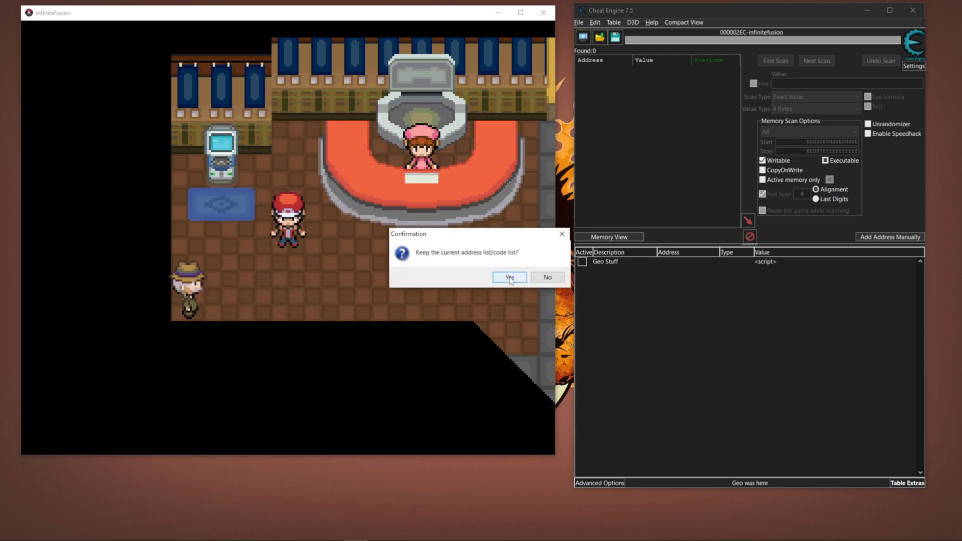
left_click(509, 277)
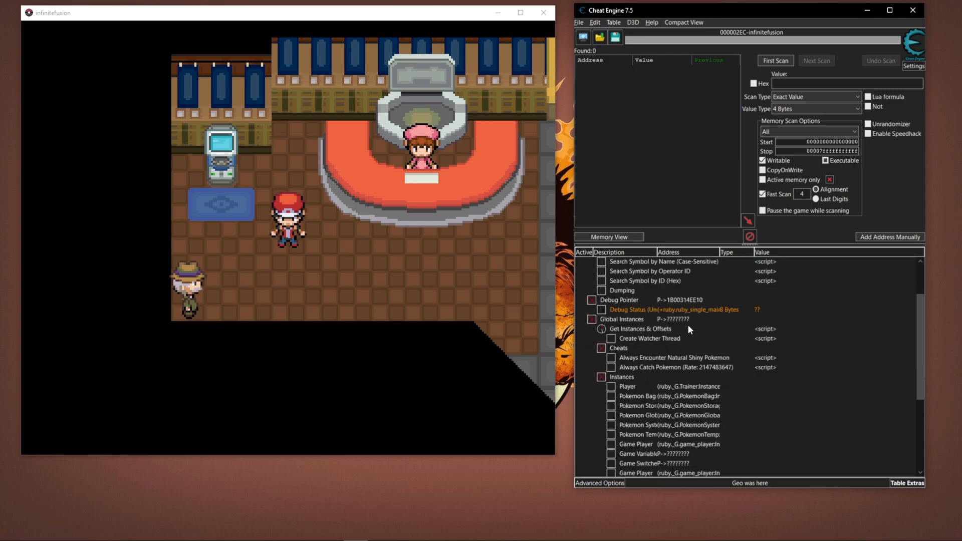
Pick party slot 0 to list the first Pokémon's data: Sandveil, Brave, Premier Ball
scroll("down", 3)
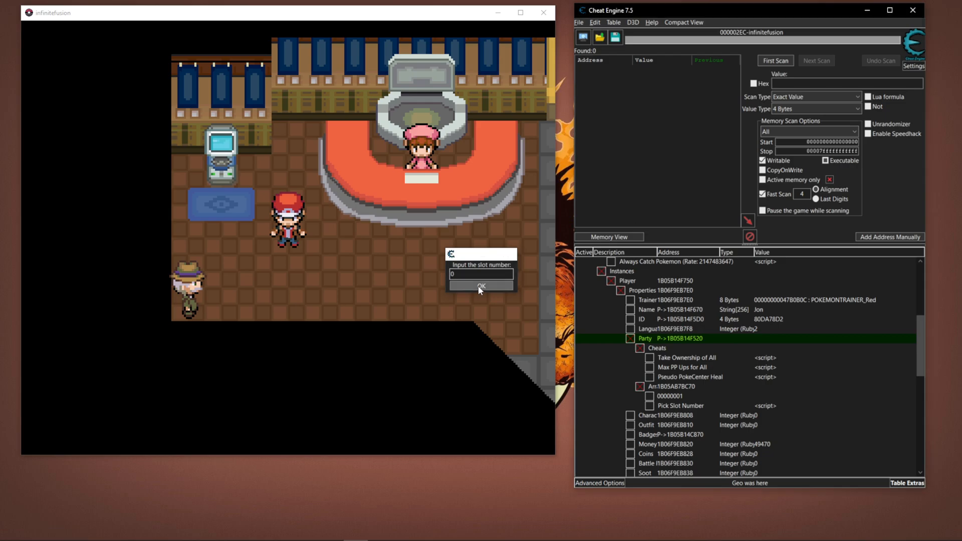
left_click(481, 285)
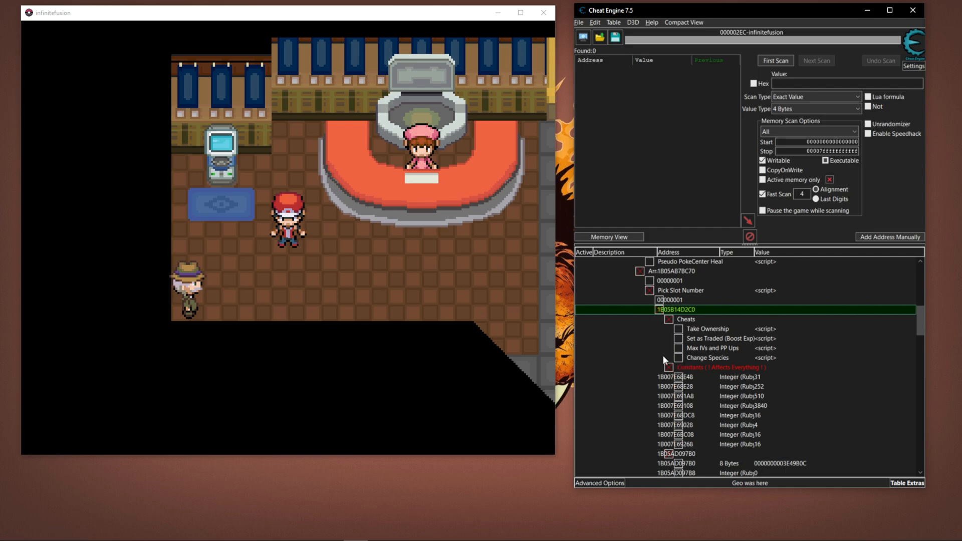
mouse_move(675, 374)
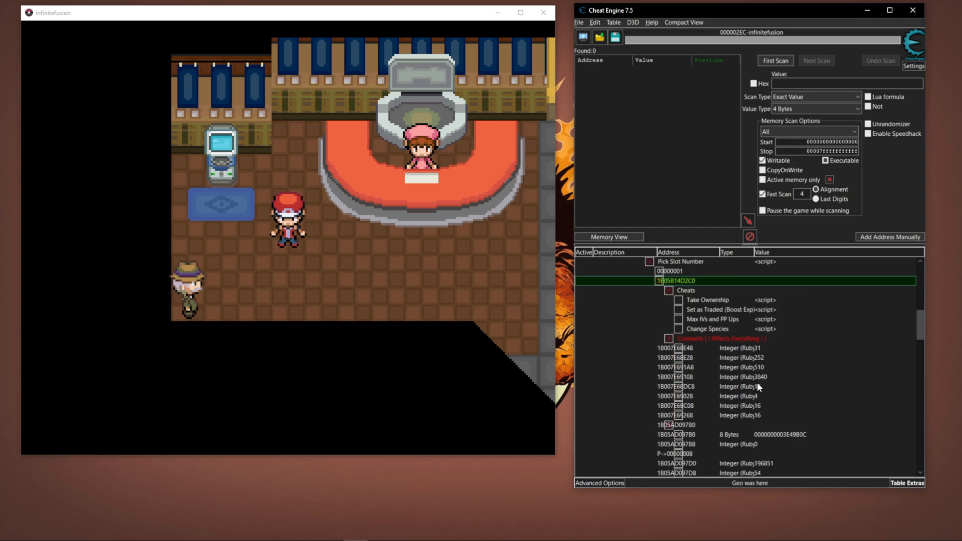
scroll("down", 3)
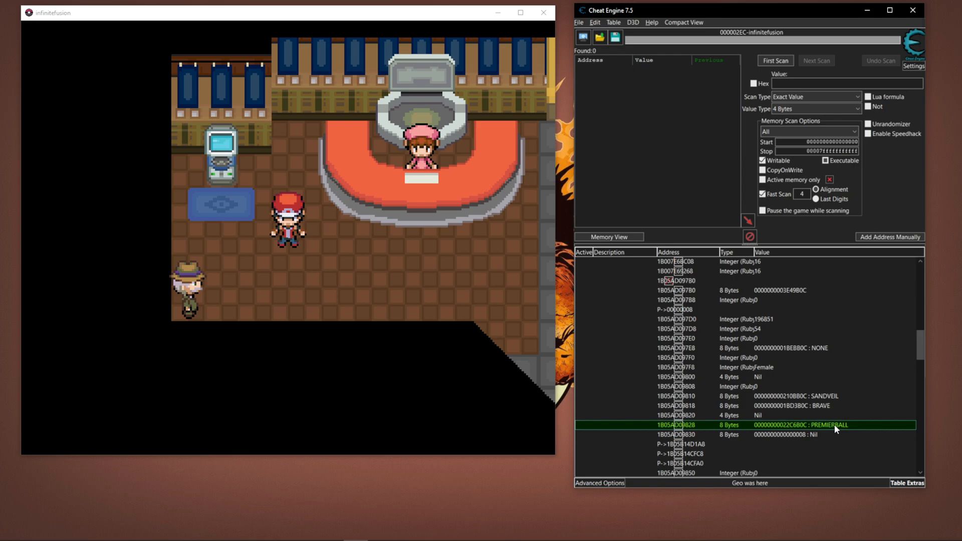
Open the value-change prompt for the PREMIERBALL held-item entry
double_click(807, 426)
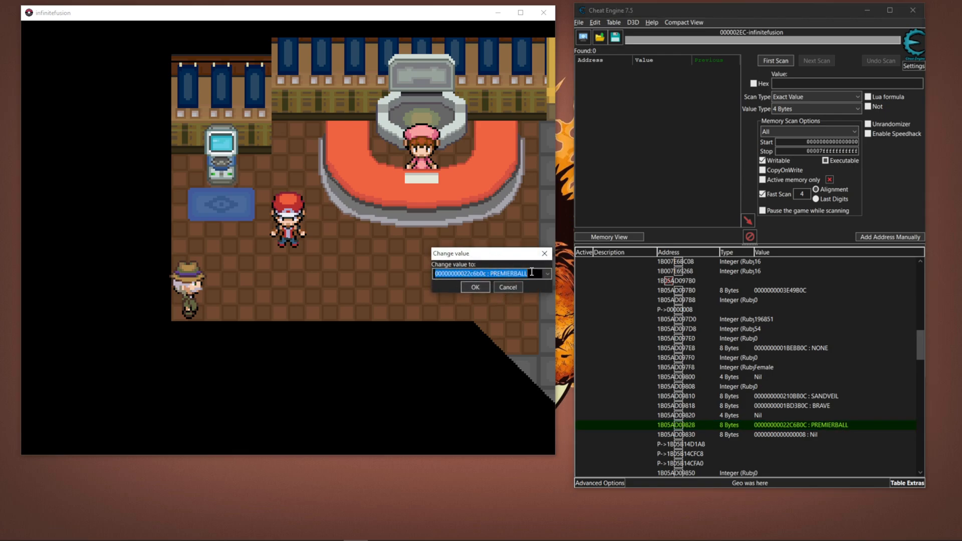
Set the first Pokémon's held item from PREMIERBALL to MAGICBOOTS and confirm
left_click(548, 273)
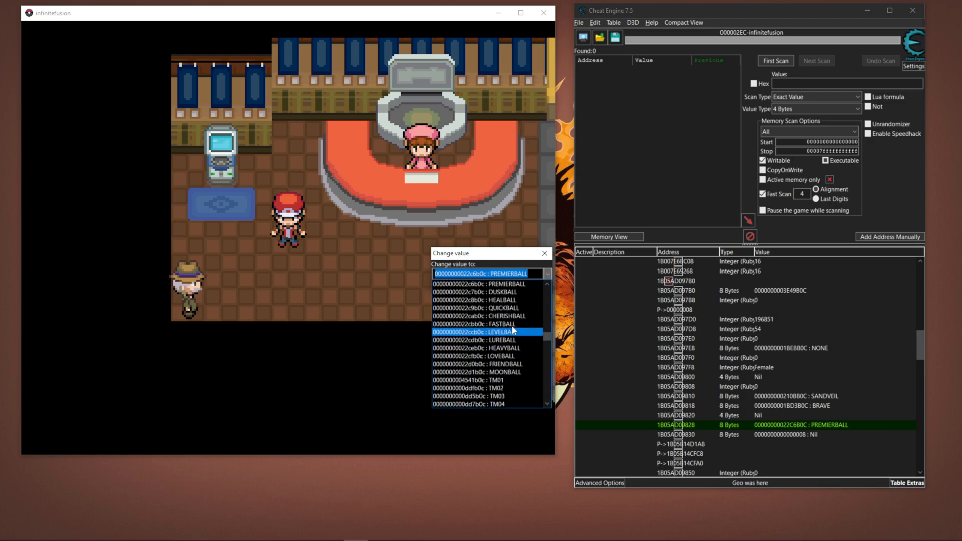
left_click(486, 284)
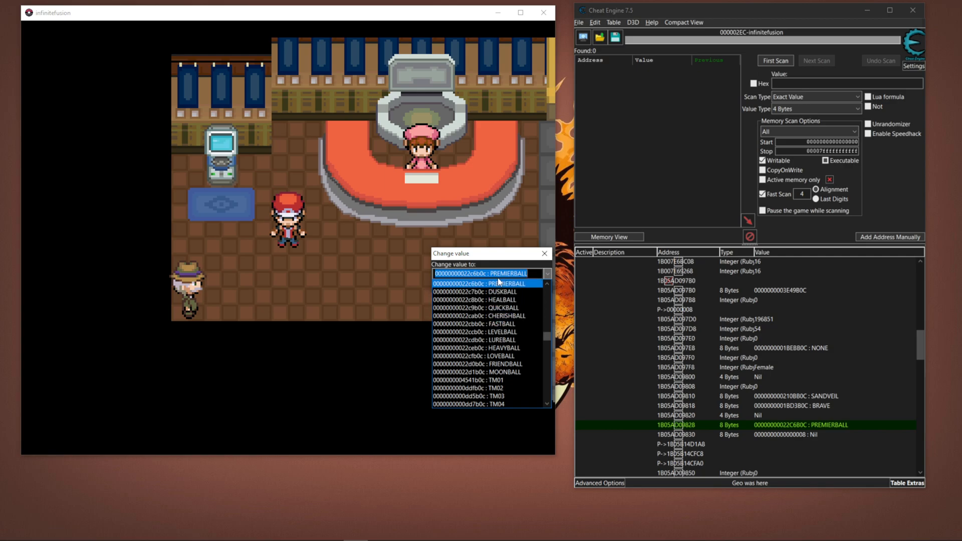
scroll("down", 3)
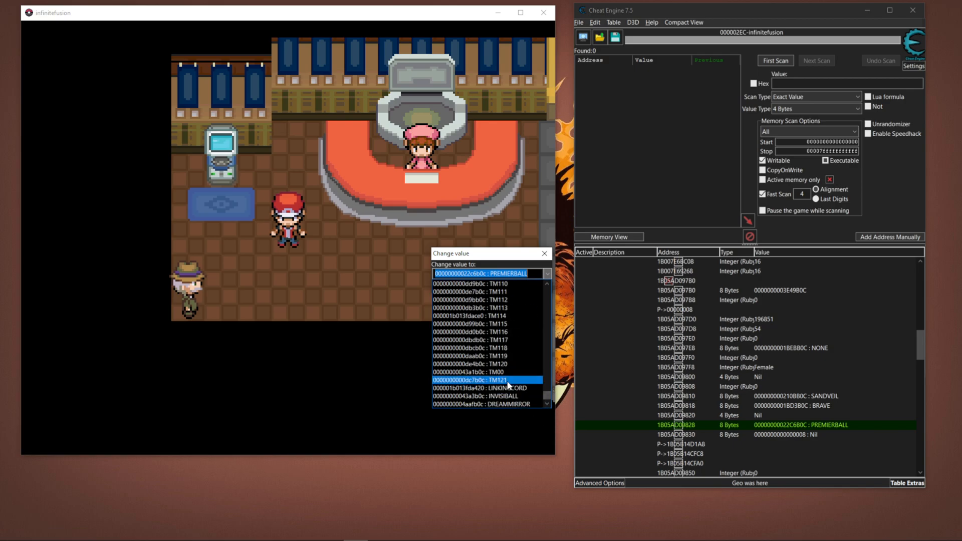
left_click(481, 362)
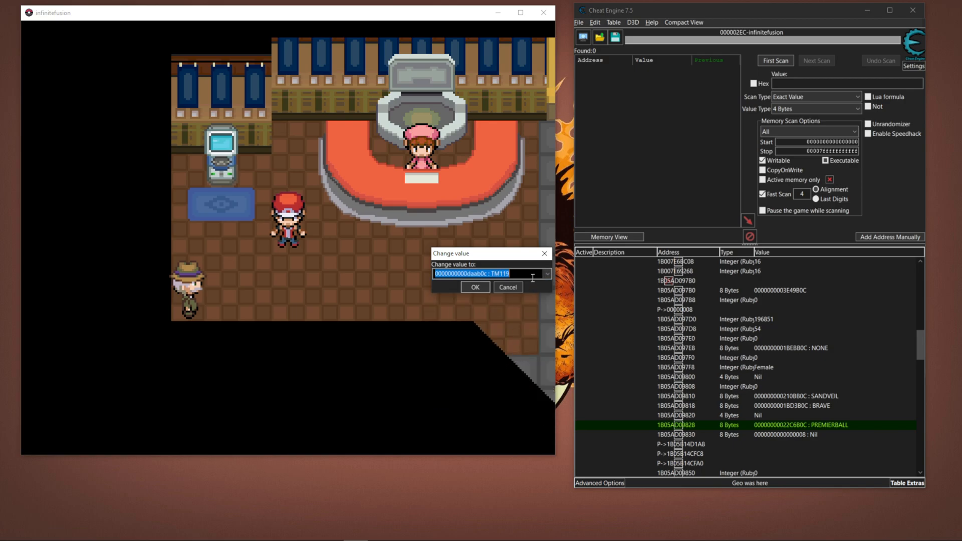
left_click(547, 274)
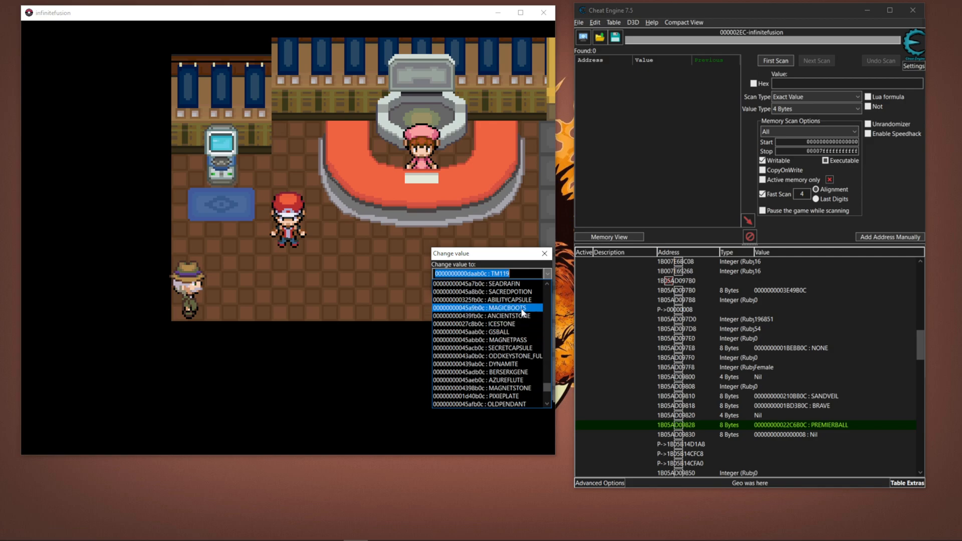
left_click(490, 308)
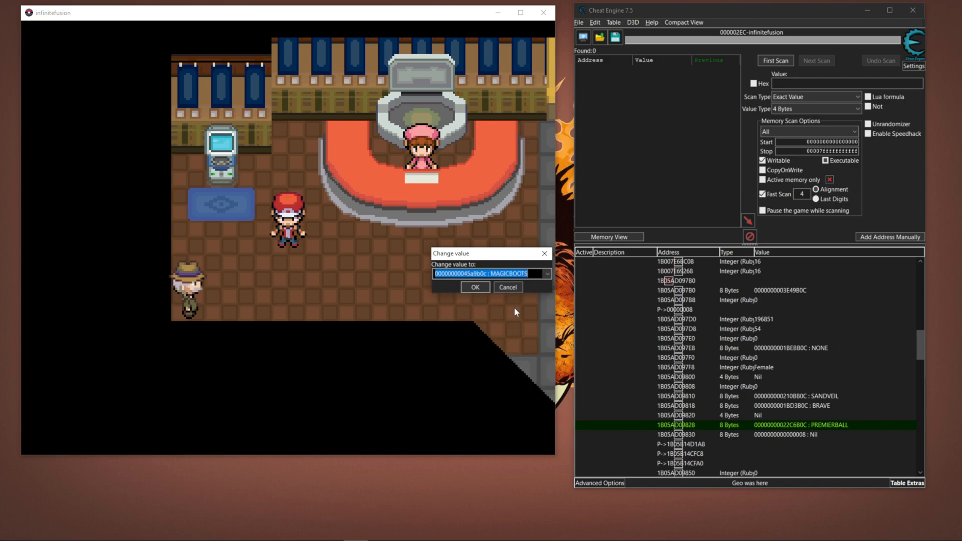
left_click(476, 287)
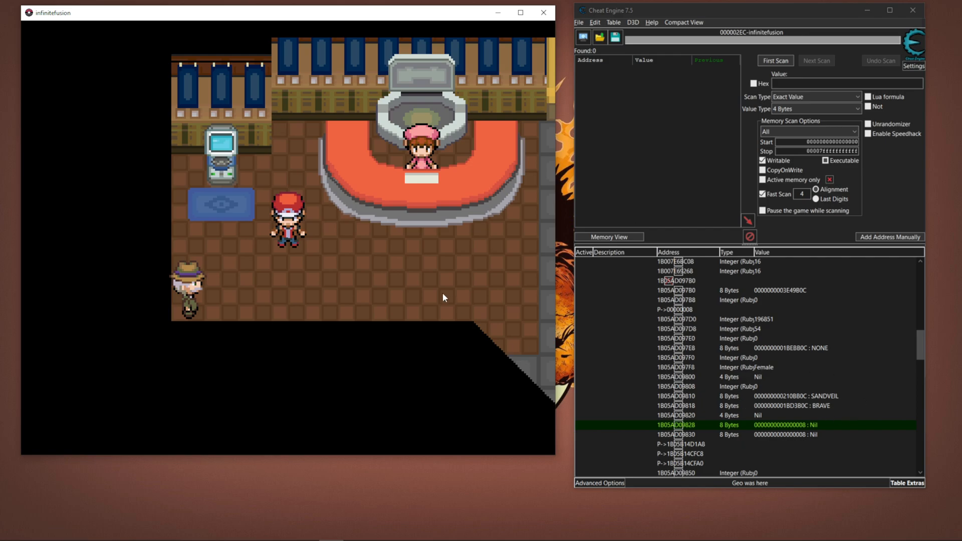
mouse_move(792, 454)
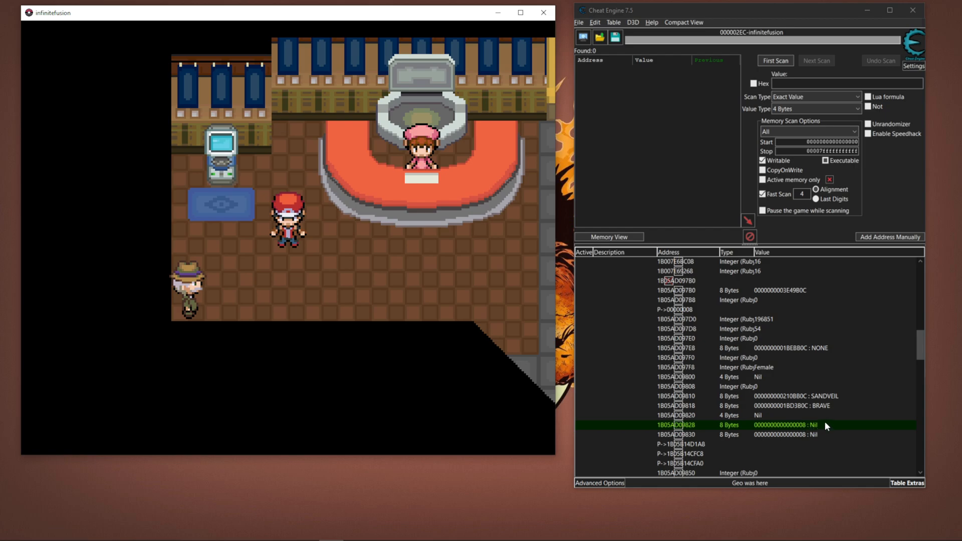
mouse_move(834, 421)
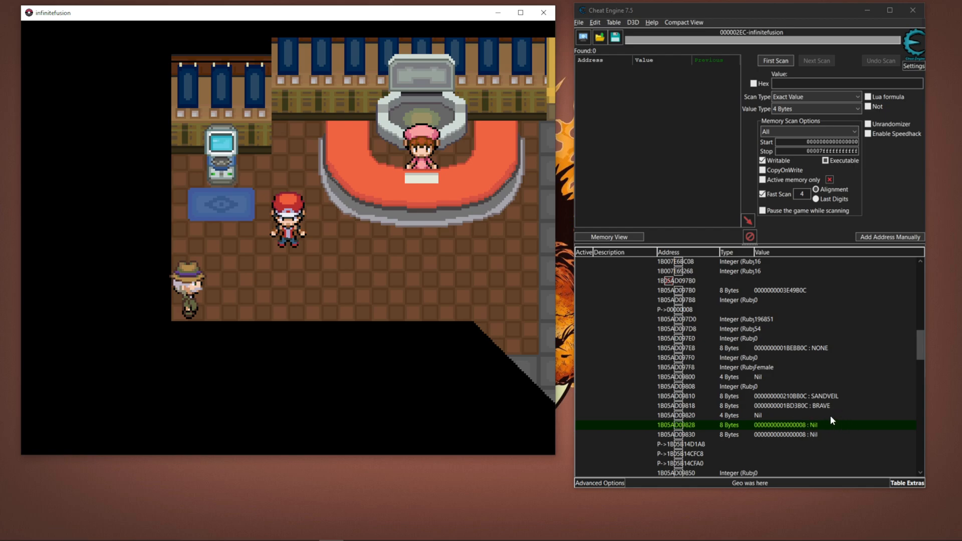